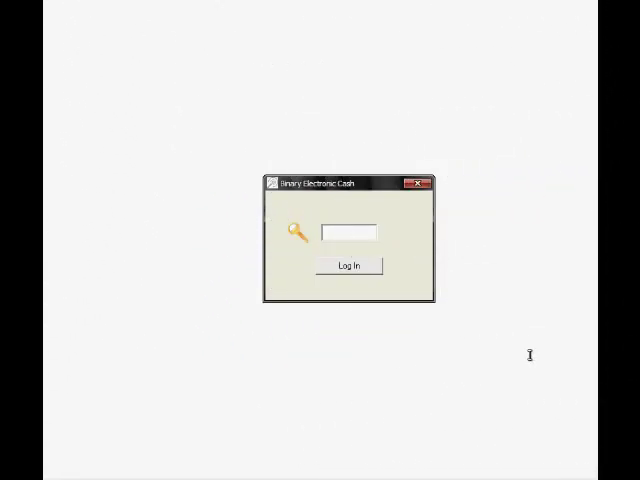
Log in to Binary Electronic Cash with the software password
text(***)
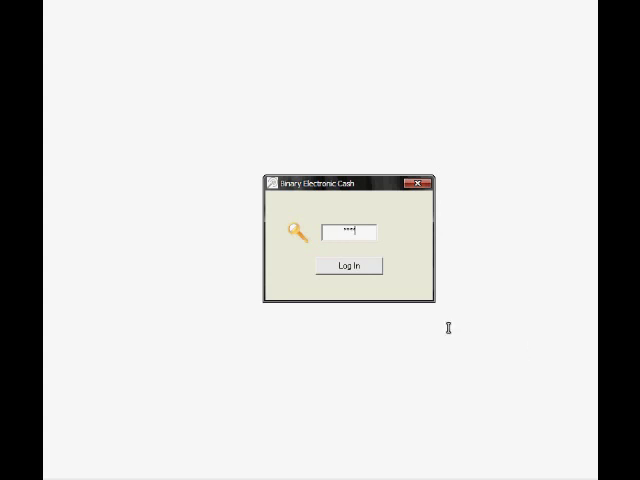
click(349, 265)
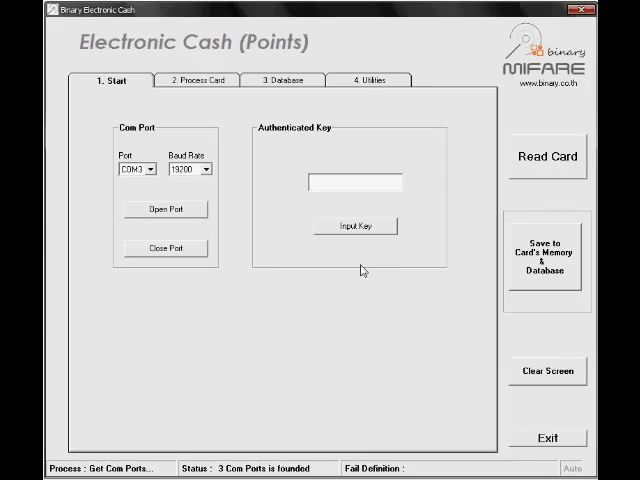
mouse_move(281, 267)
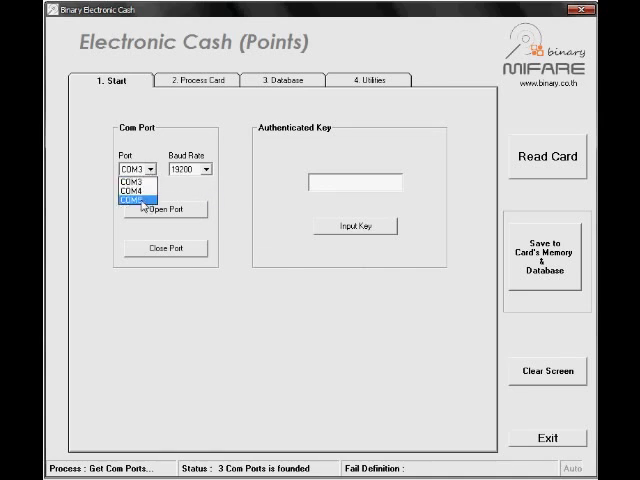
Select COM5 as the reader port and try opening it
click(130, 202)
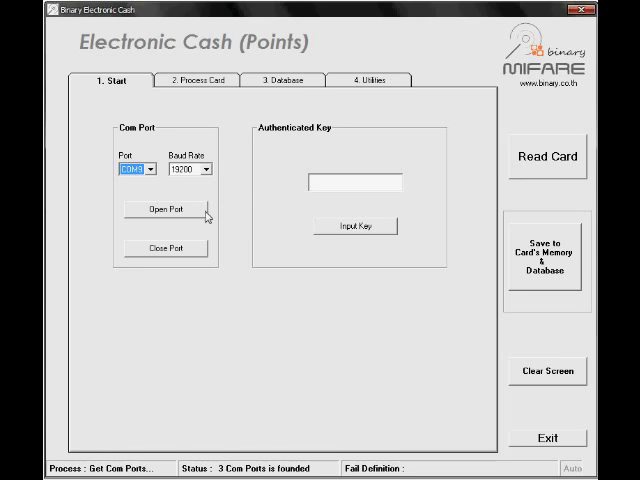
click(166, 209)
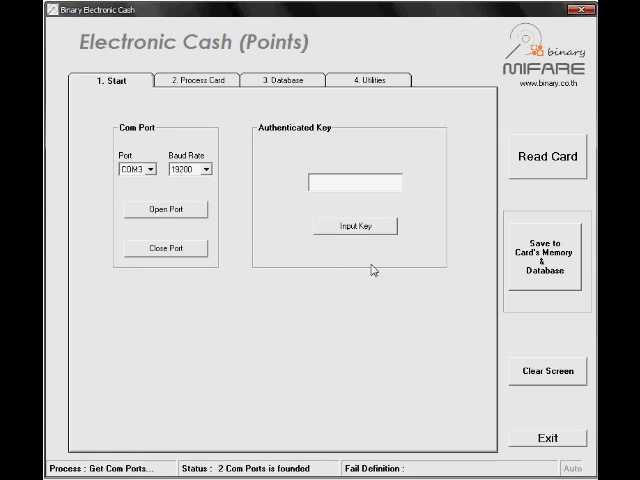
mouse_move(218, 99)
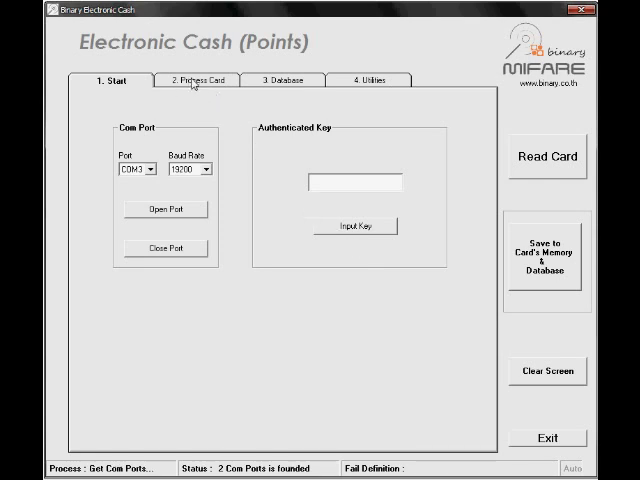
Review the empty member database, then check Utilities and the 19200 device baud rate
click(196, 80)
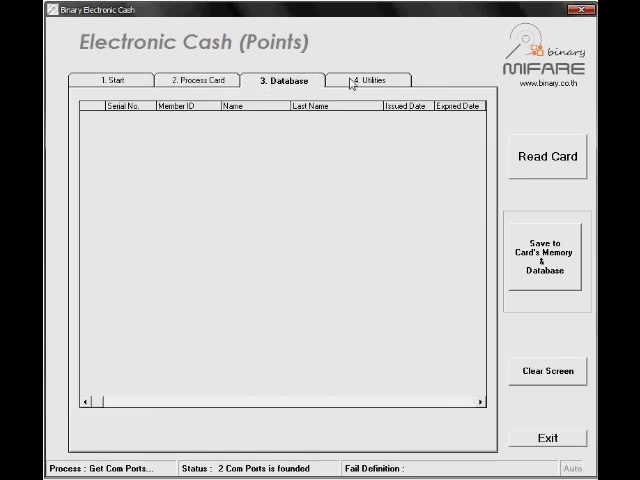
click(370, 80)
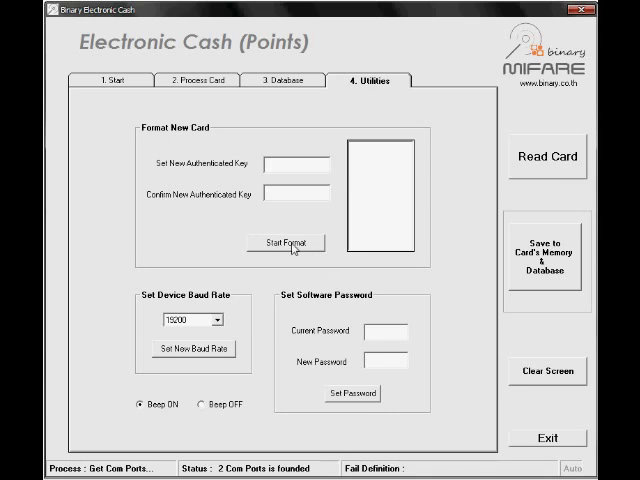
mouse_move(293, 253)
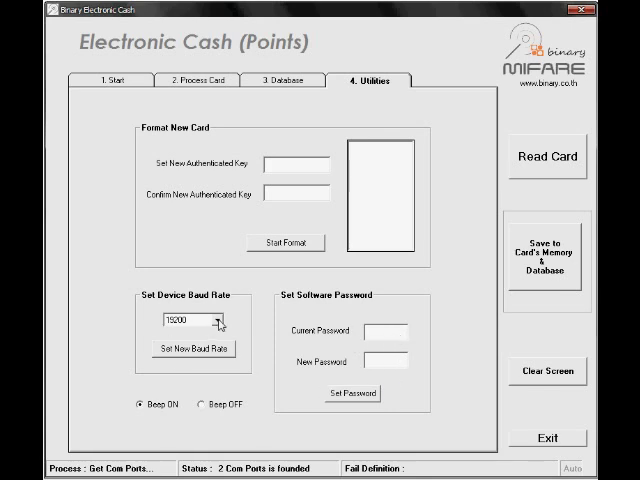
click(213, 322)
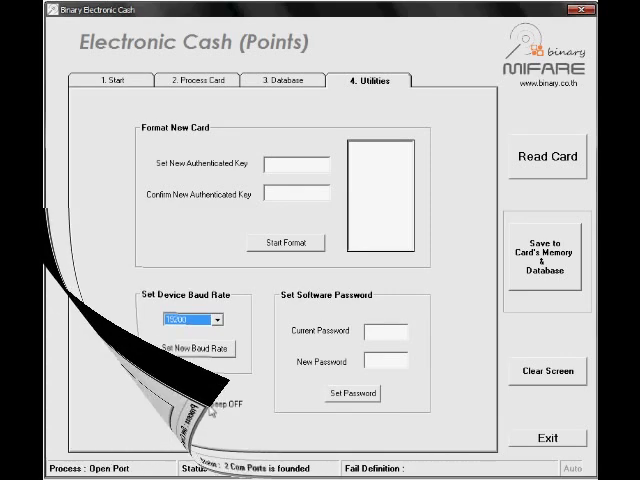
Submit the card authentication key on the Start tab, then show the Process Card page
click(111, 79)
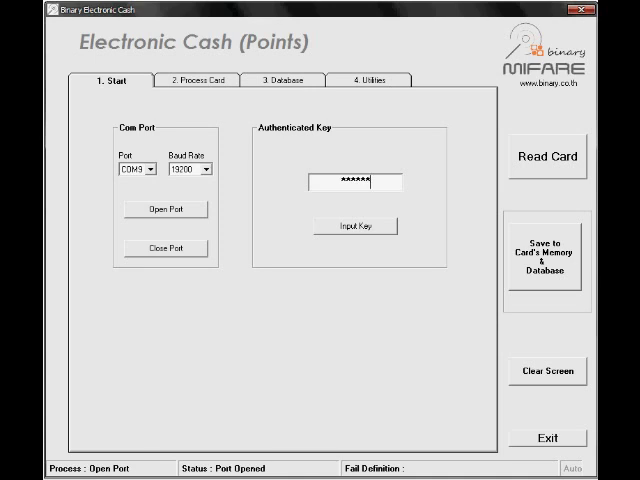
click(355, 225)
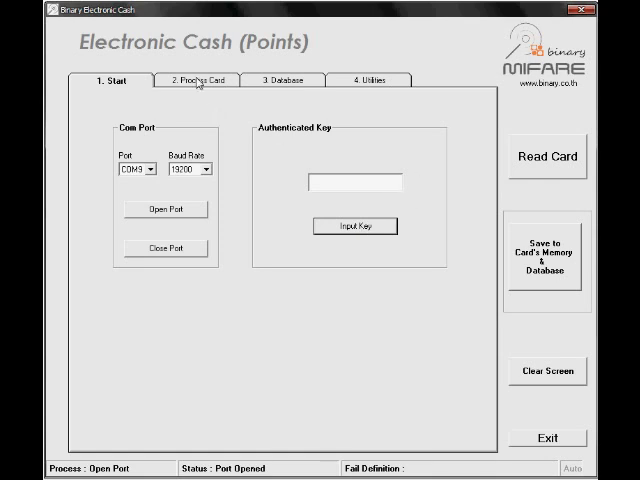
click(195, 80)
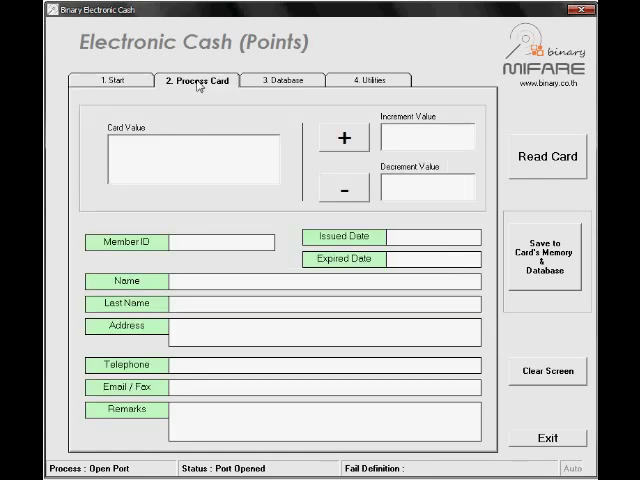
Read the Mifare 1K card, loading its 279.25-point balance and member details
click(547, 157)
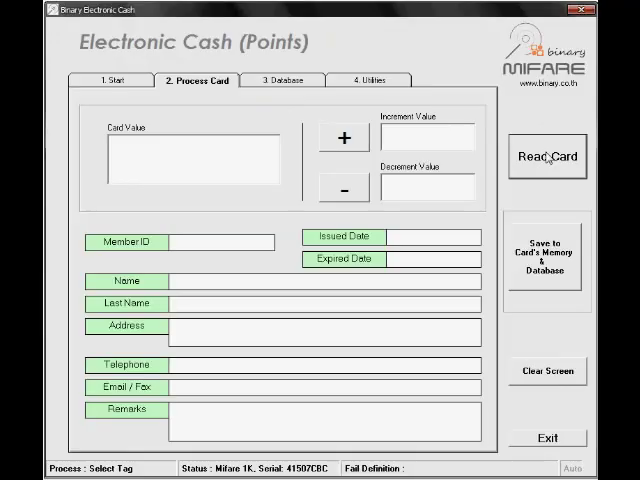
click(547, 157)
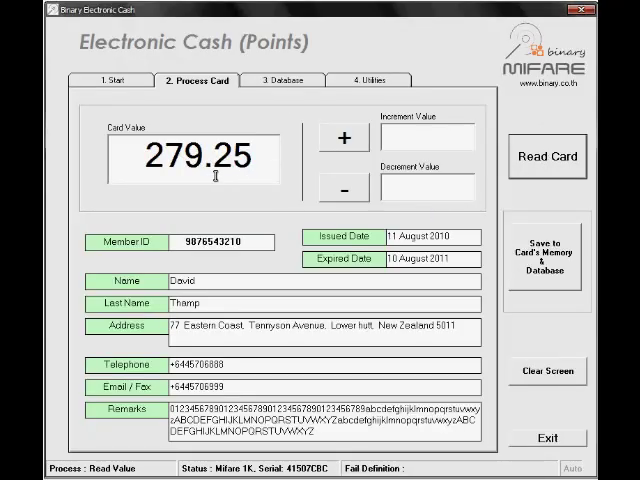
mouse_move(412, 275)
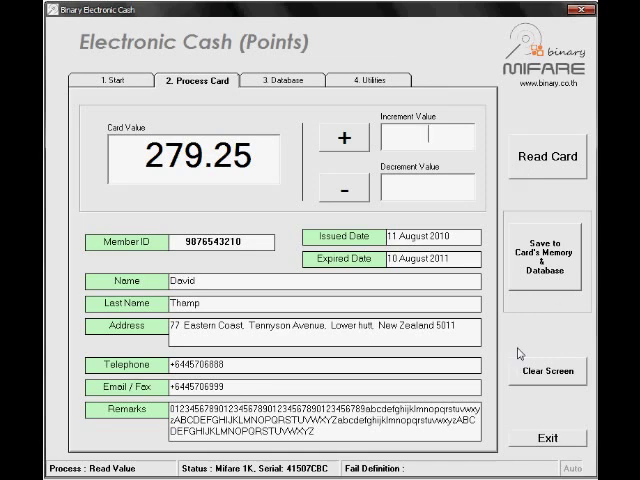
Add 200 points to the card balance
text(2)
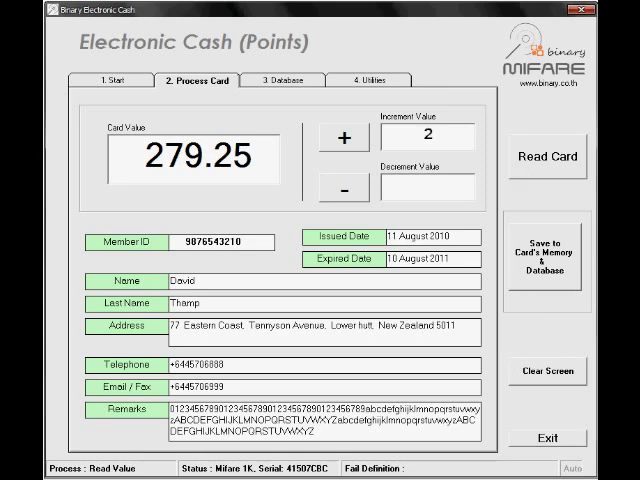
text(200)
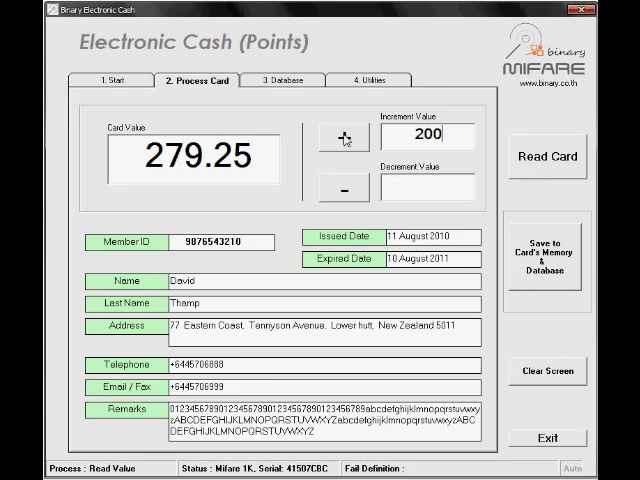
click(345, 138)
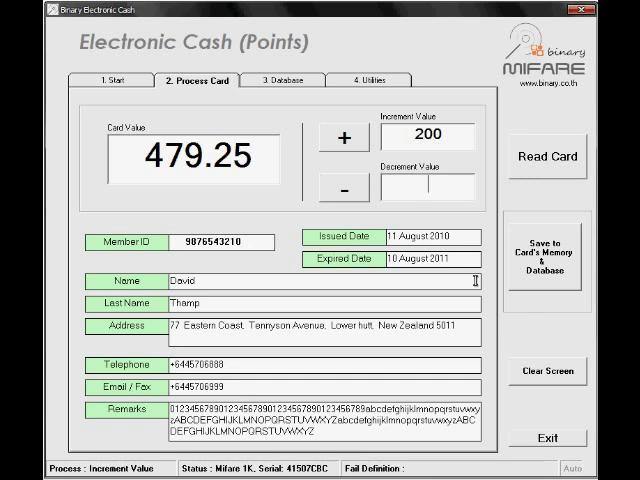
Deduct 50 points and save the 429.25 balance to the card and database
text(50)
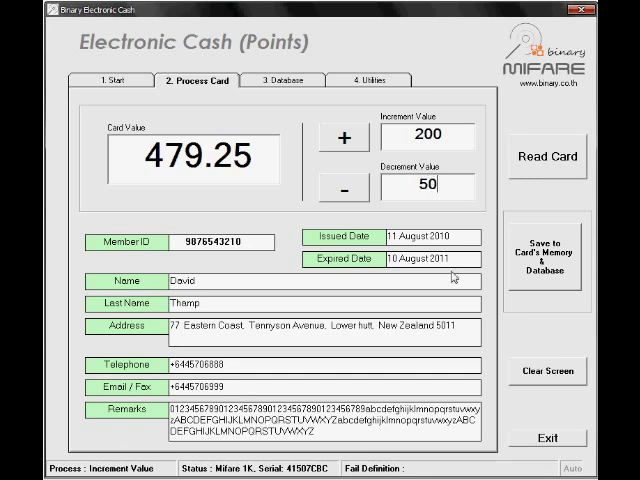
click(342, 188)
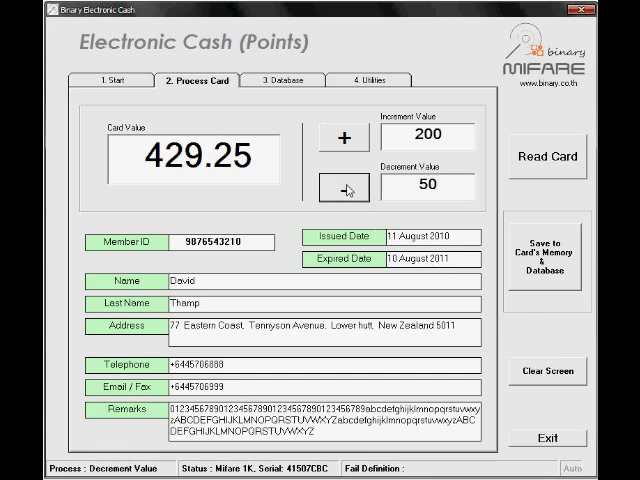
click(547, 157)
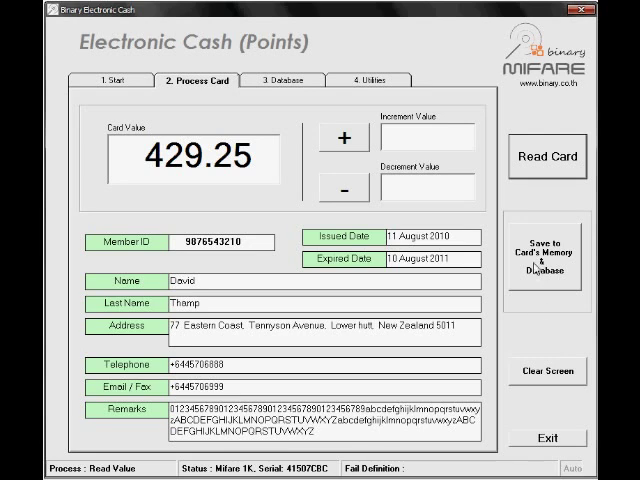
click(547, 266)
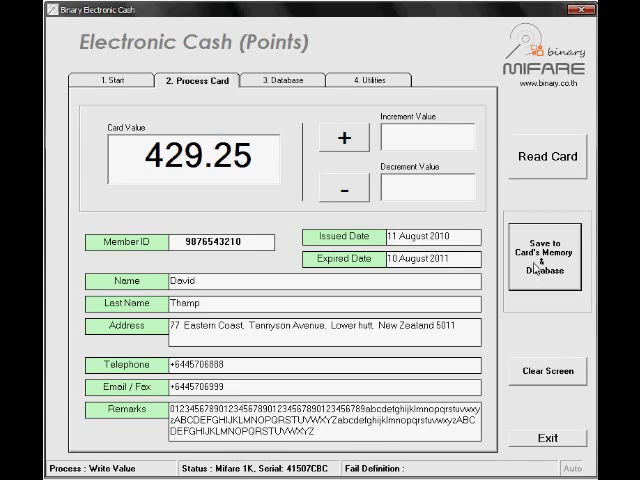